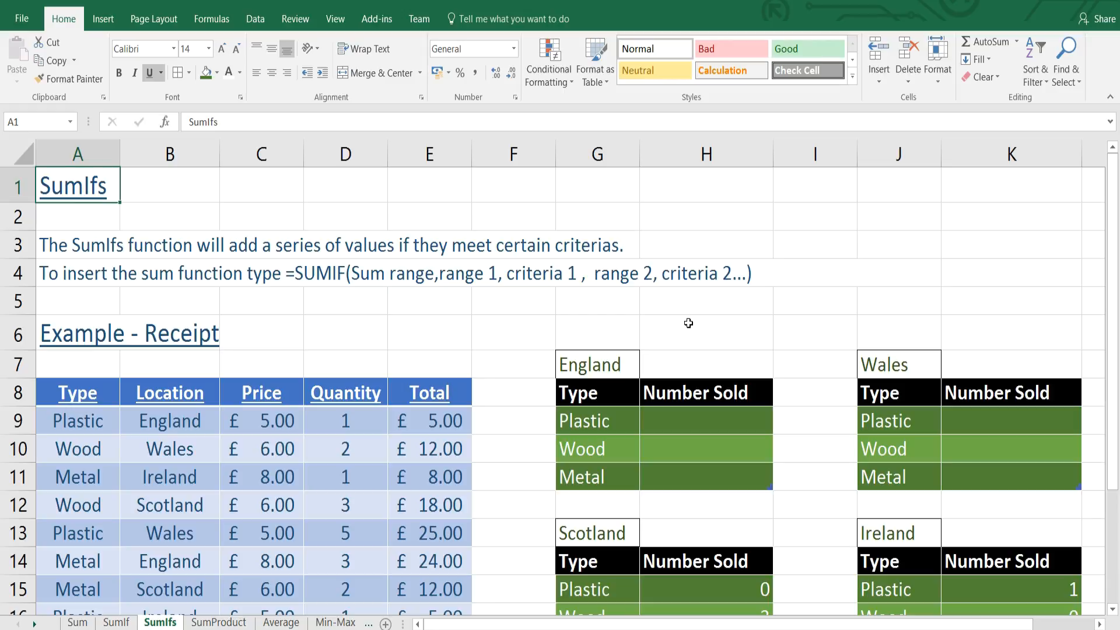
Scroll to the England table and point out its Plastic type and England heading.
scroll("down", 3)
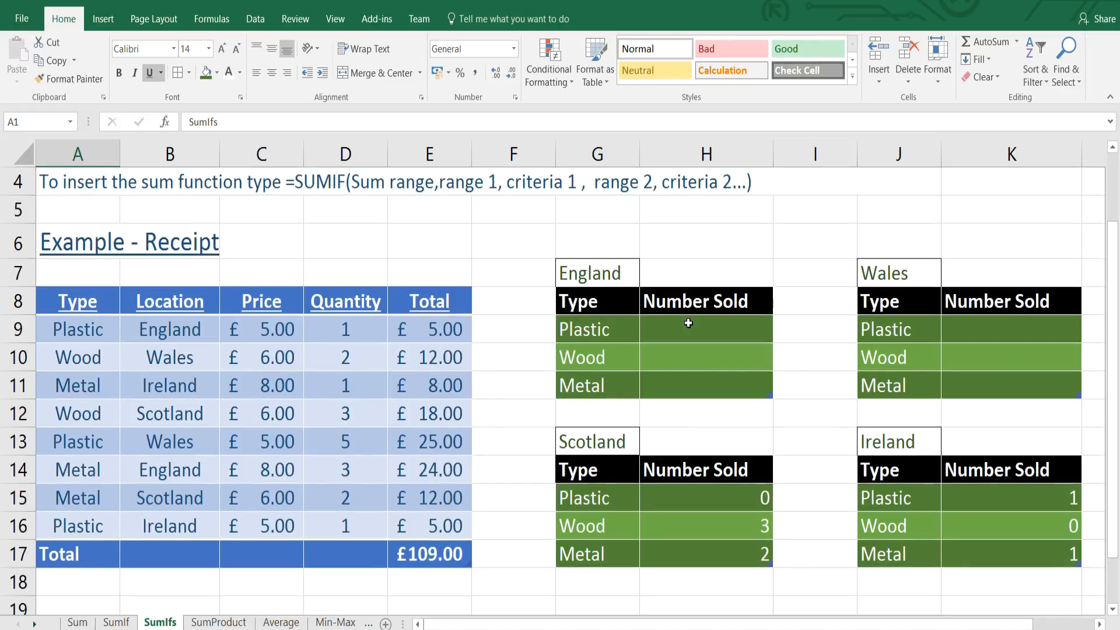
mouse_move(338, 477)
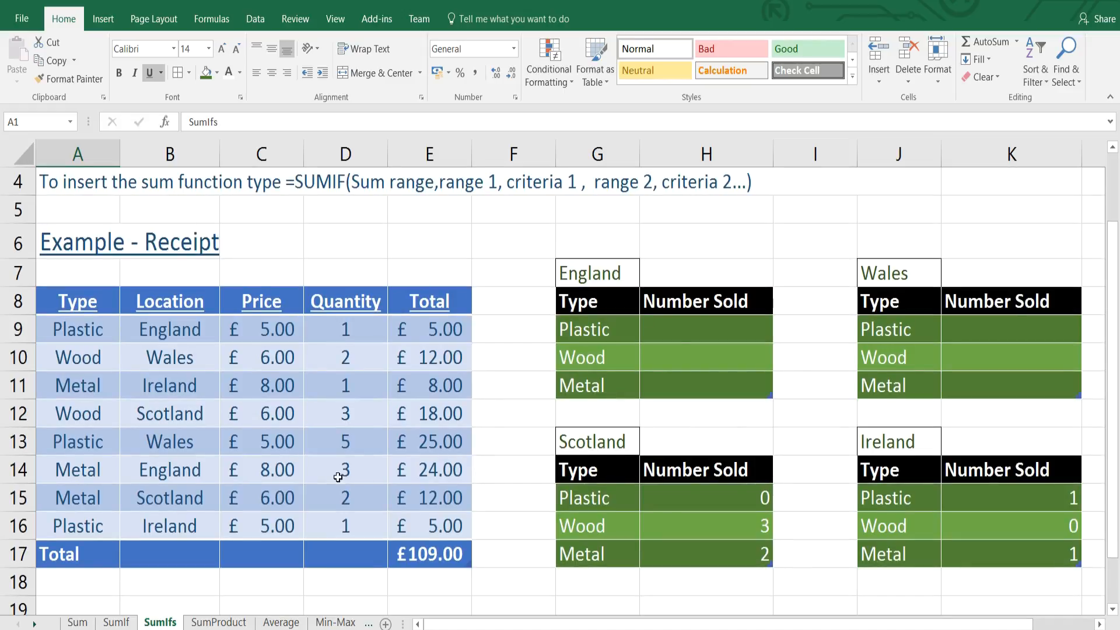
mouse_move(942, 322)
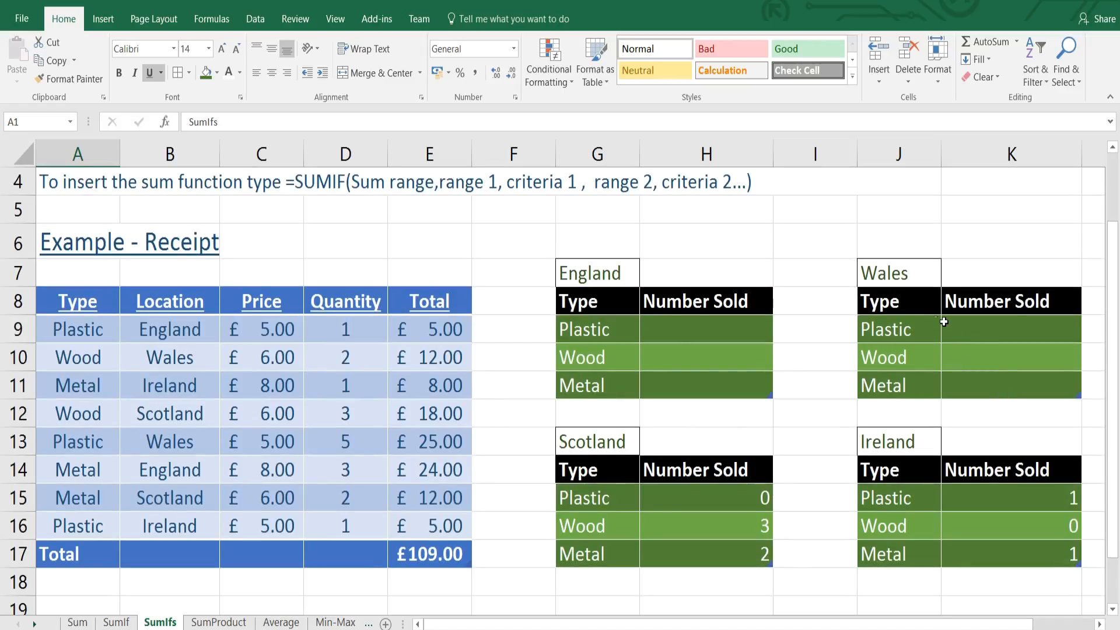
mouse_move(703, 333)
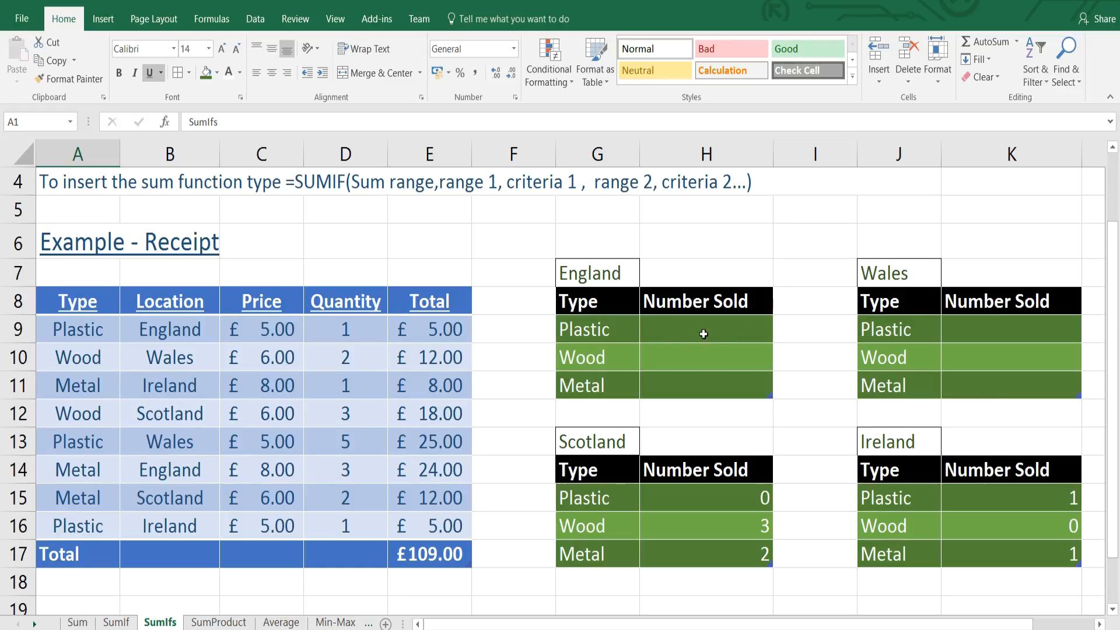
mouse_move(699, 309)
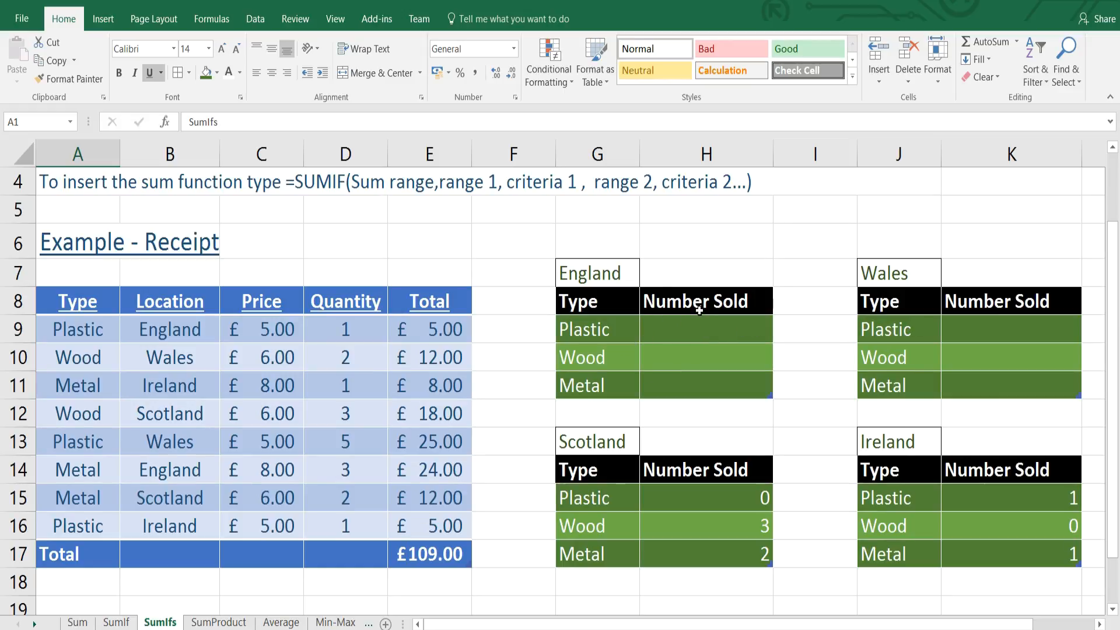
mouse_move(548, 450)
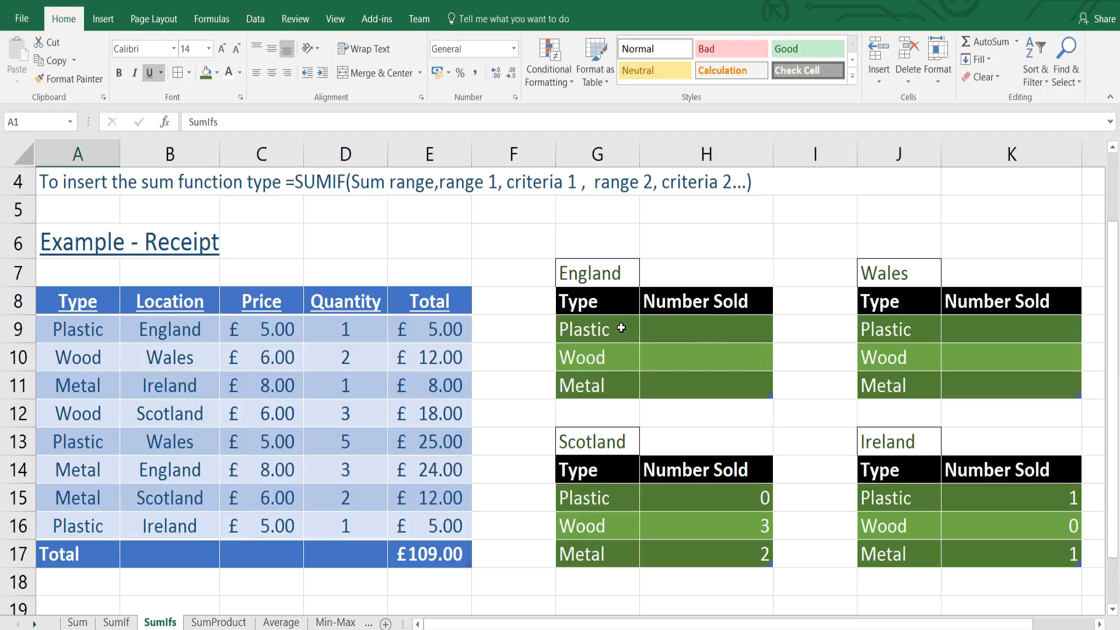
mouse_move(586, 291)
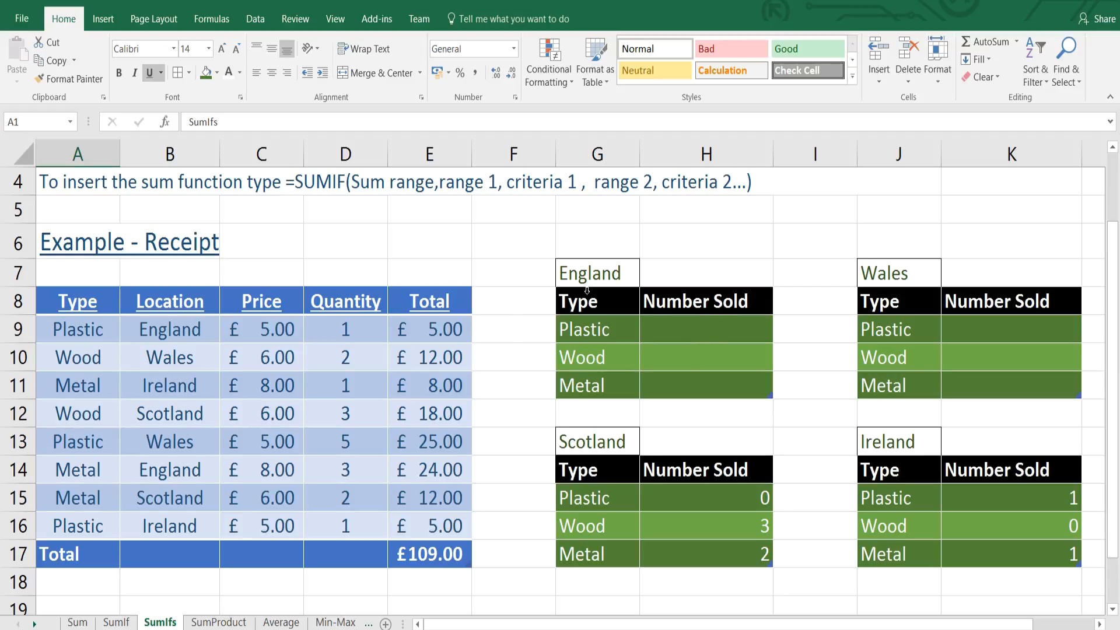
left_click(596, 329)
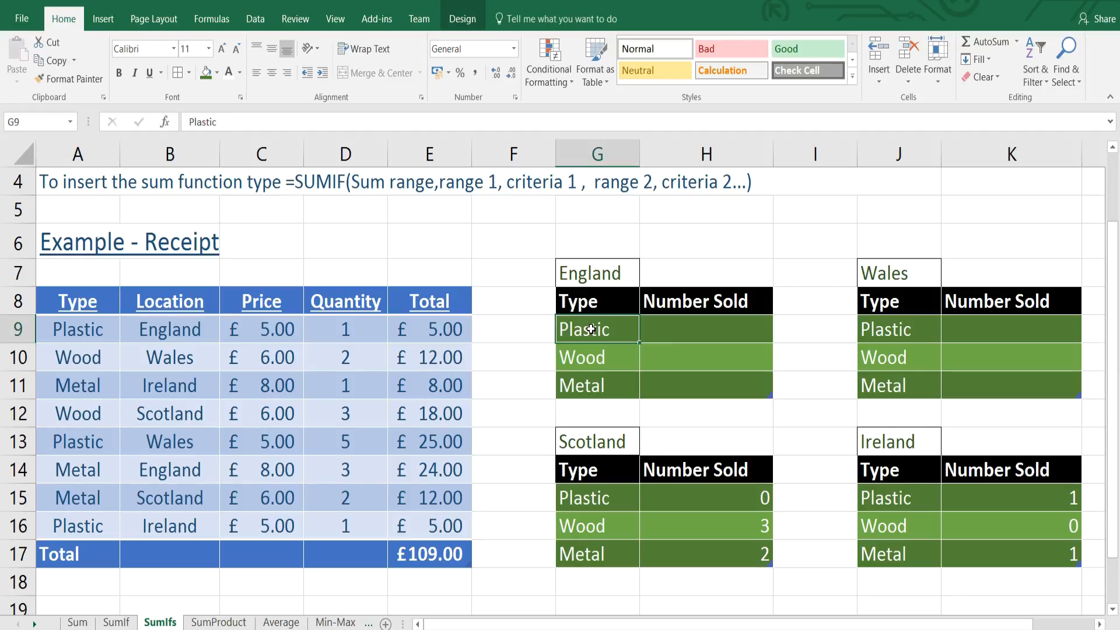
left_click(596, 272)
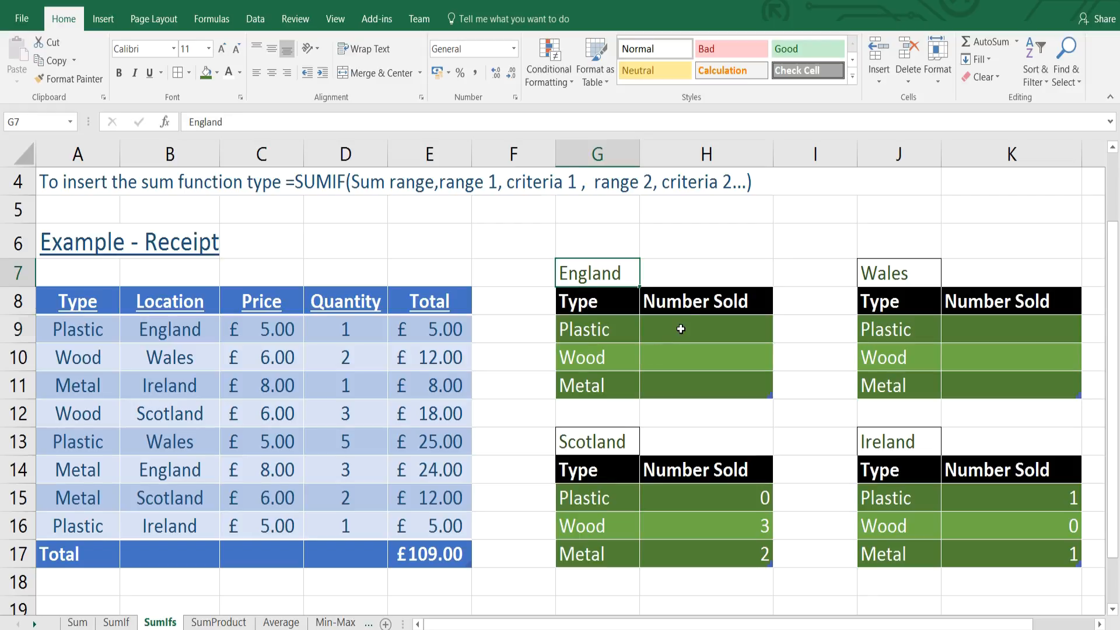
Start a SUMIFS formula in H9, England's Number Sold cell for Plastic.
left_click(704, 328)
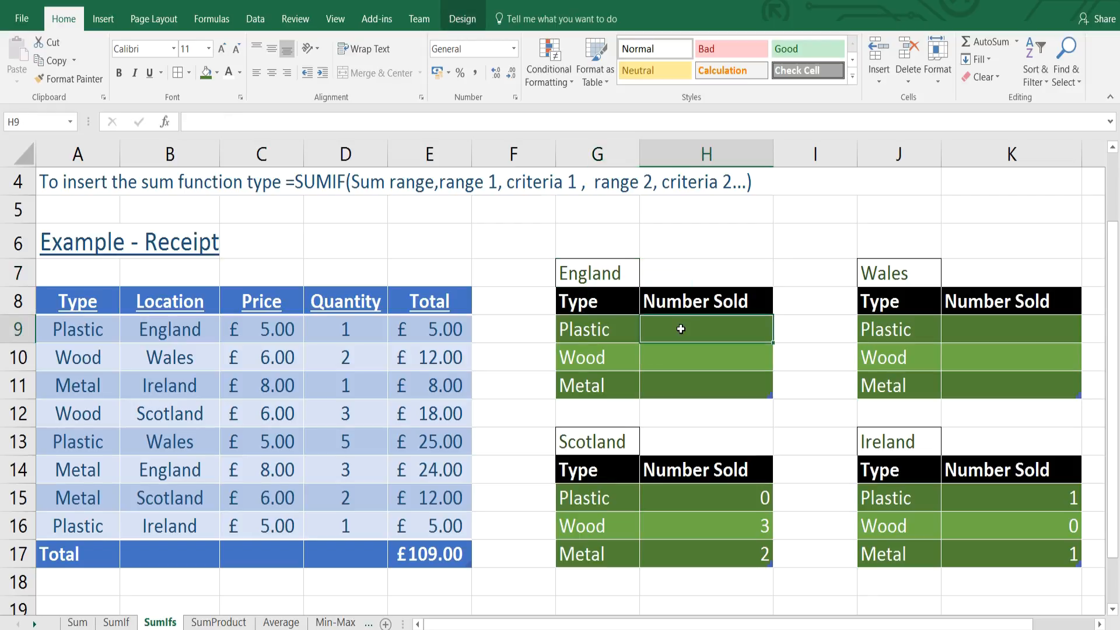
type("=")
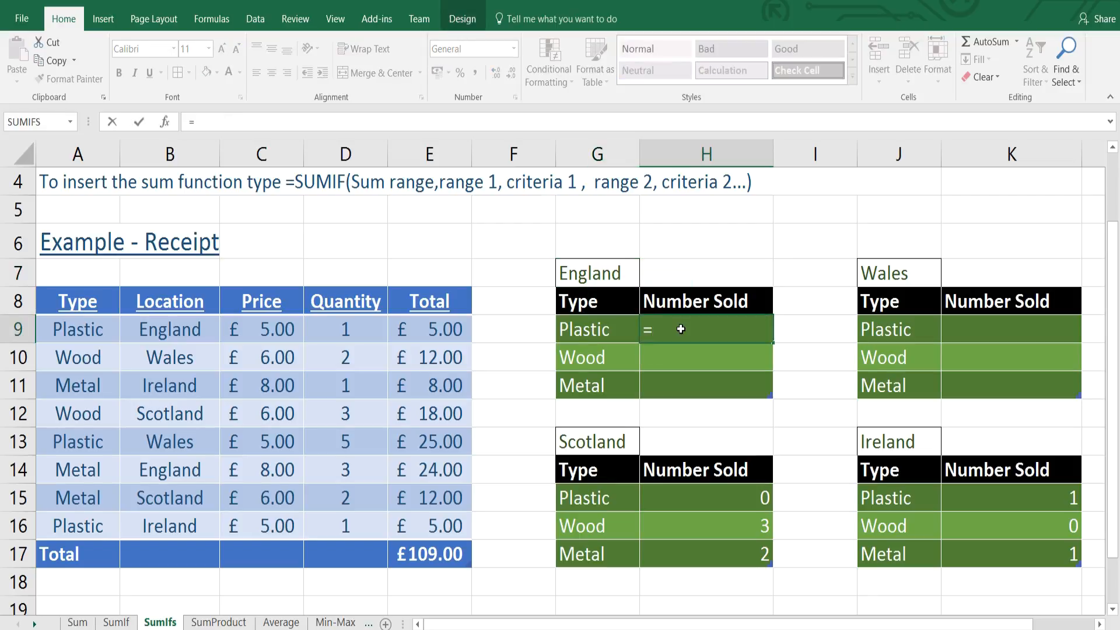
type("S")
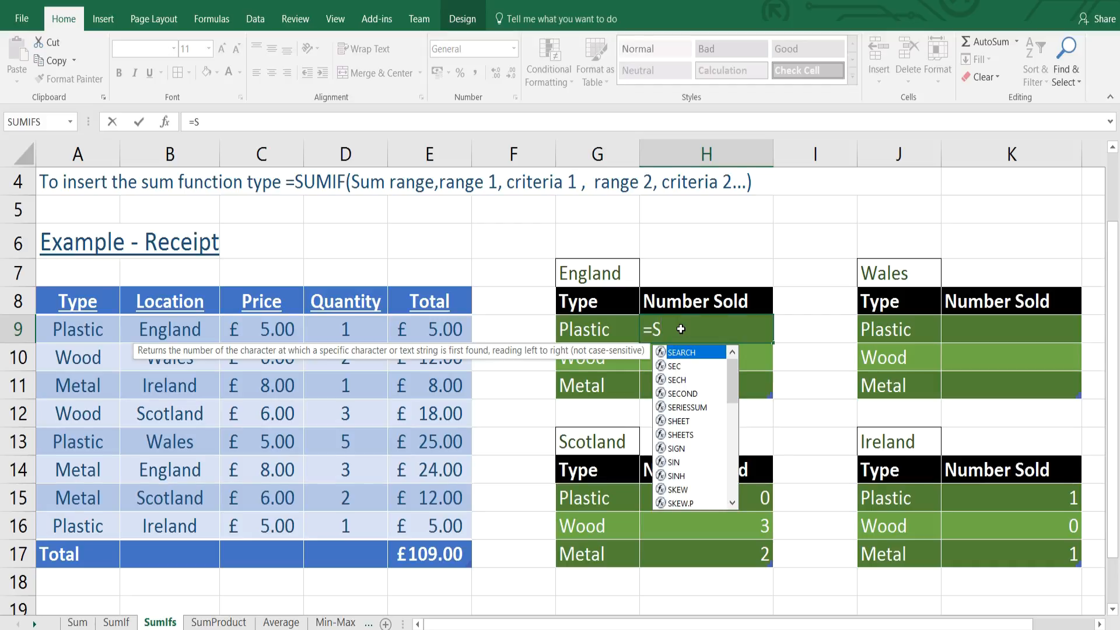
type("um")
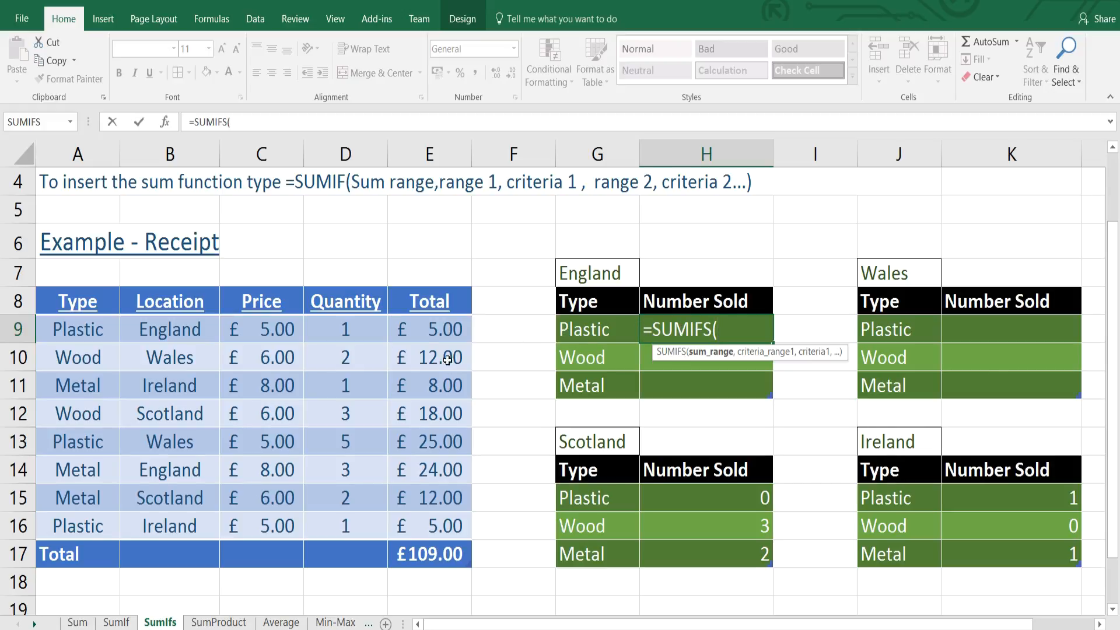
Sum the Quantity column where the receipt Type matches this row's type in G9.
left_click_drag(345, 328, 345, 497)
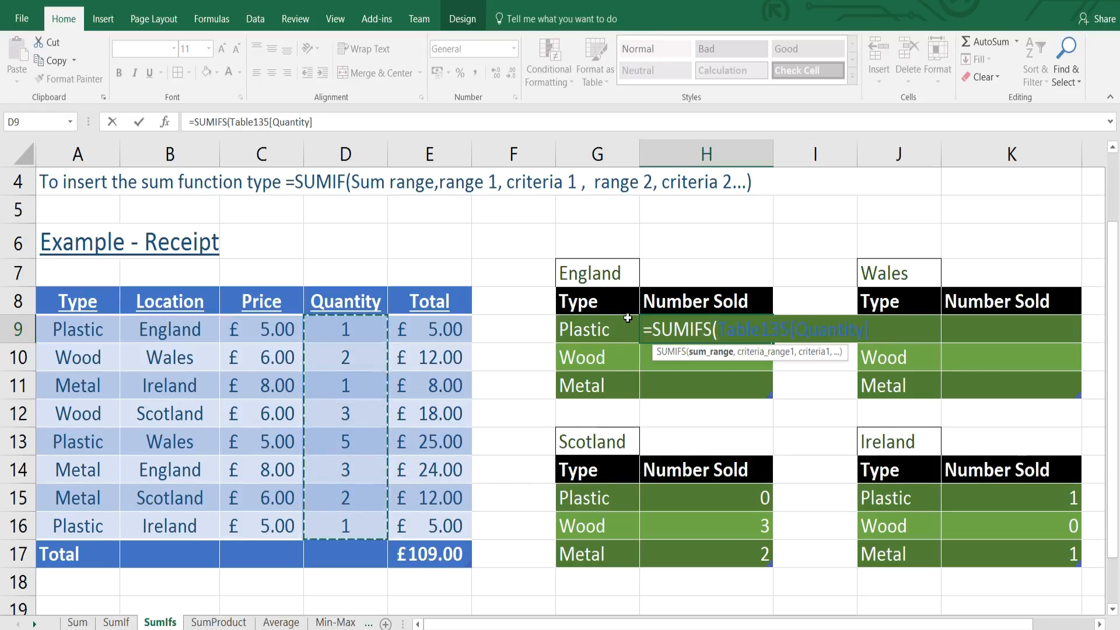
type(",")
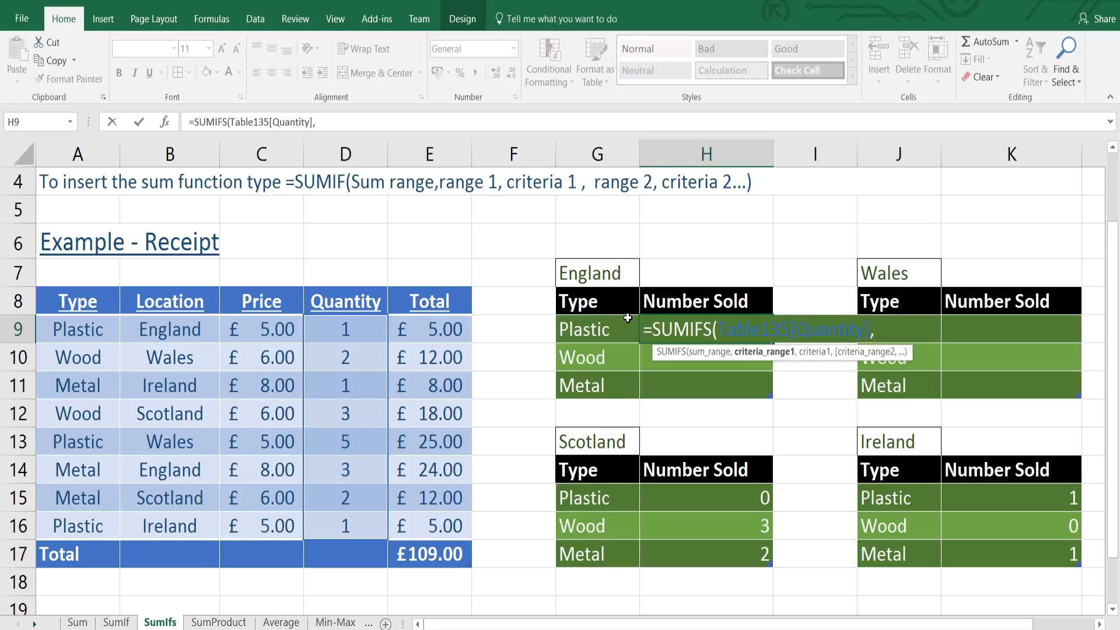
mouse_move(92, 328)
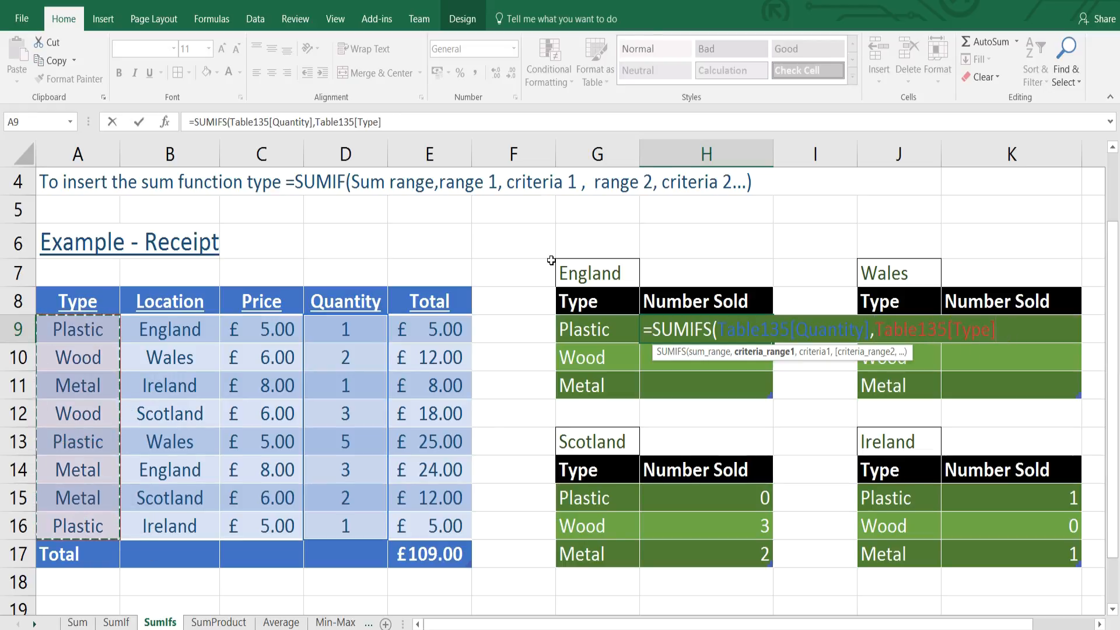
type(",")
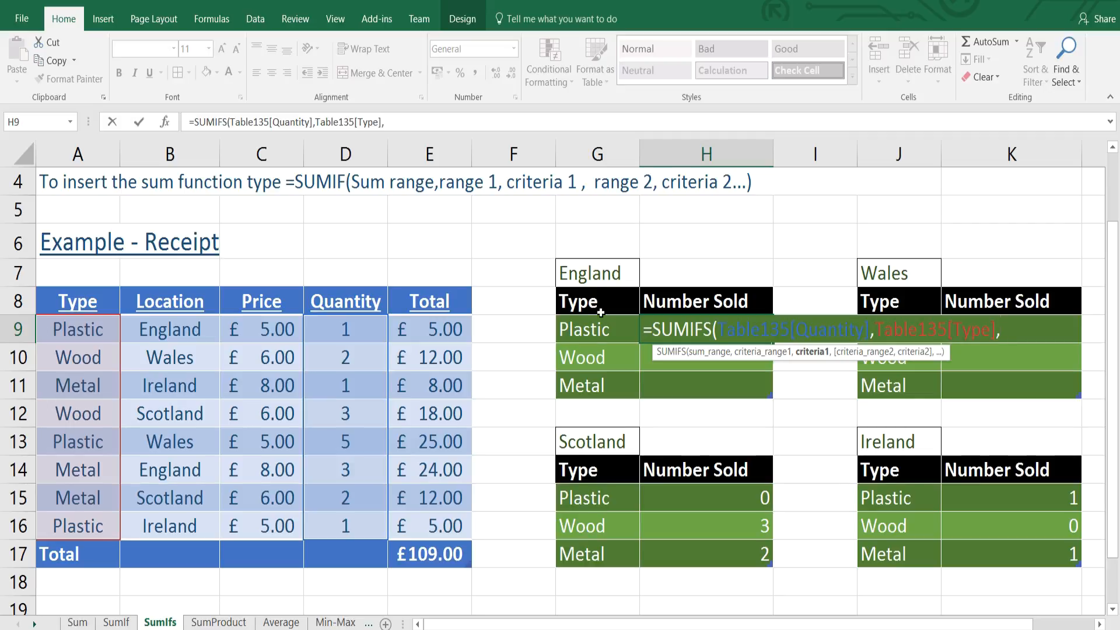
left_click(595, 329)
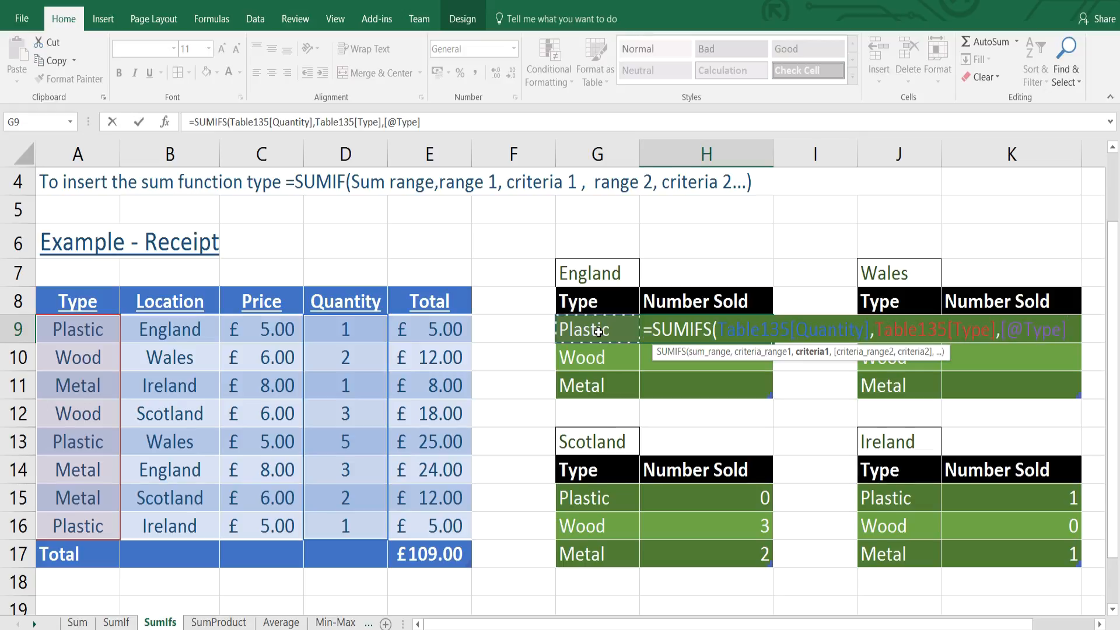
Add Location as a second criteria range, matched against the England heading G7.
type(",Table135[Location],")
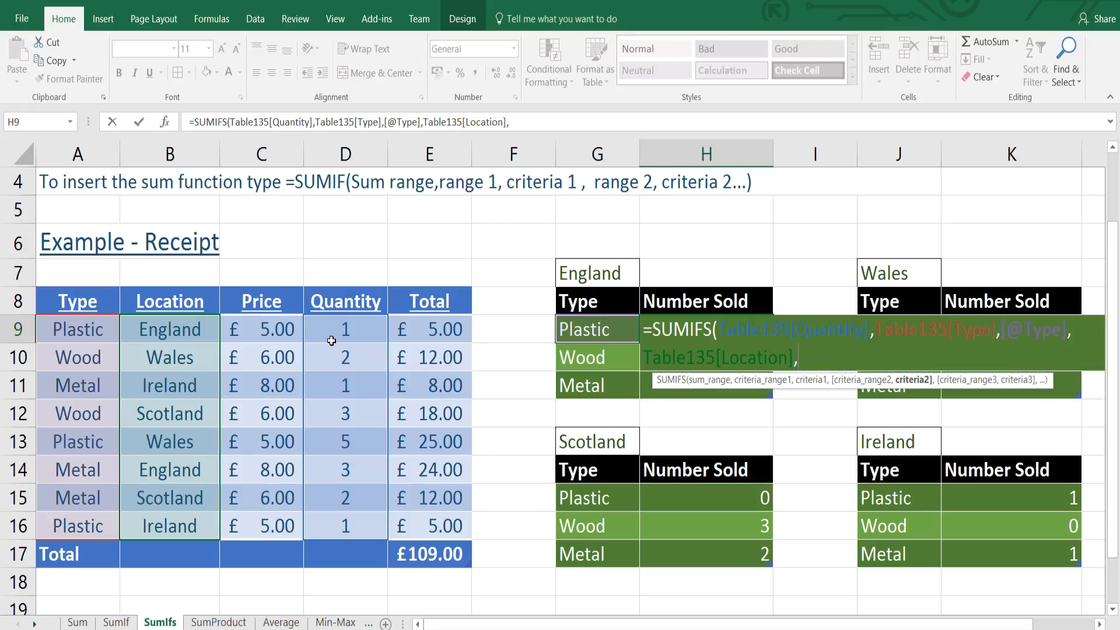
mouse_move(592, 272)
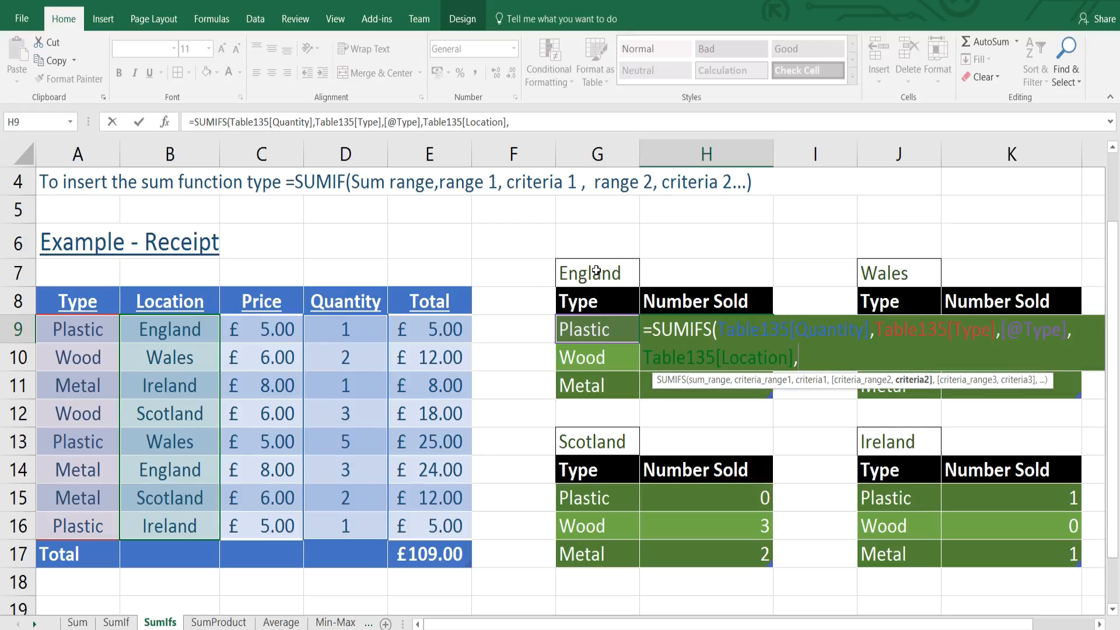
left_click(596, 273)
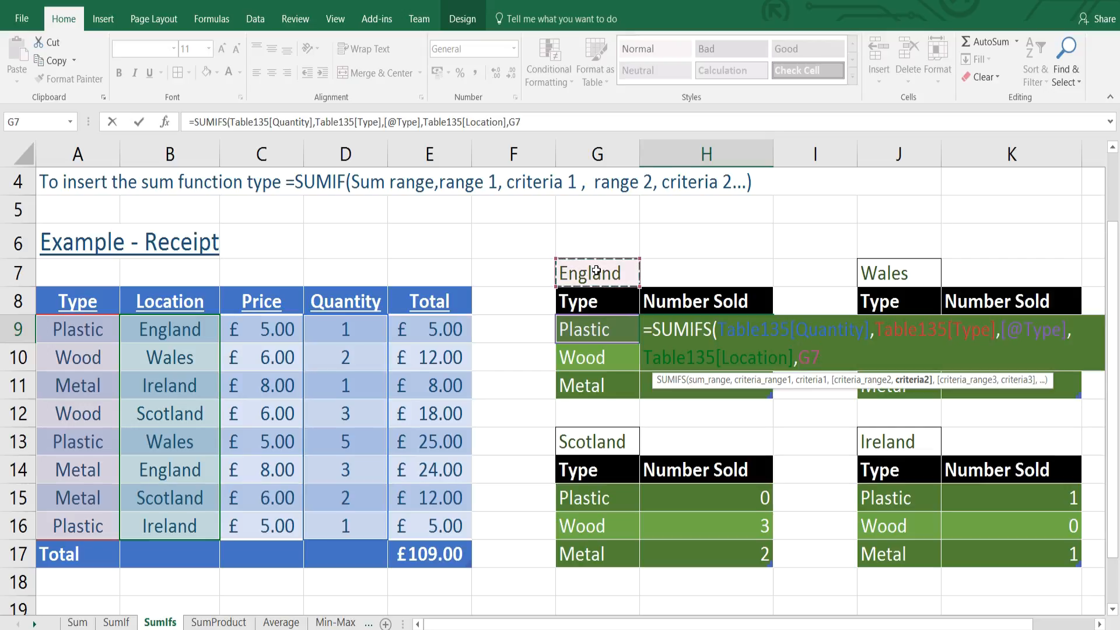
mouse_move(607, 273)
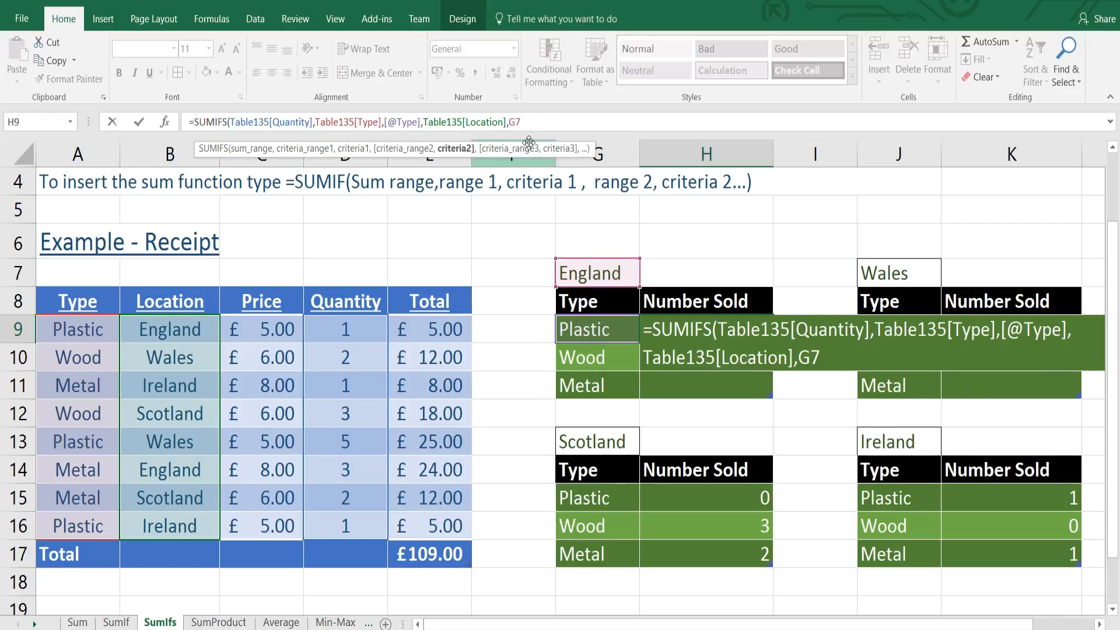
Make G7 absolute and close the formula, giving England sold counts 1, 0 and 3.
key("f4")
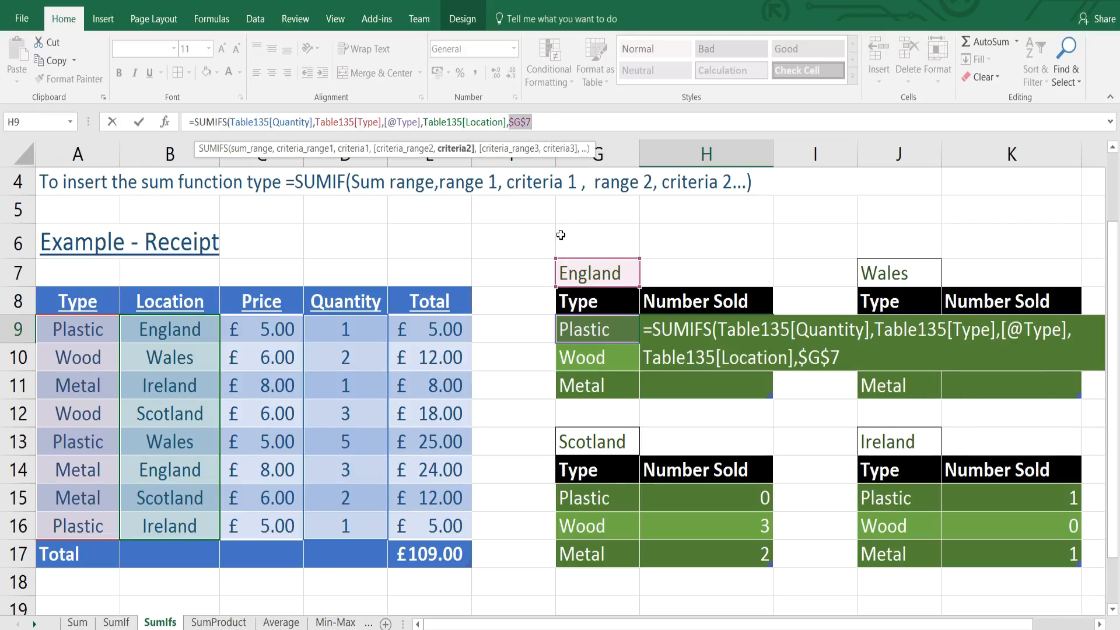
left_click(530, 121)
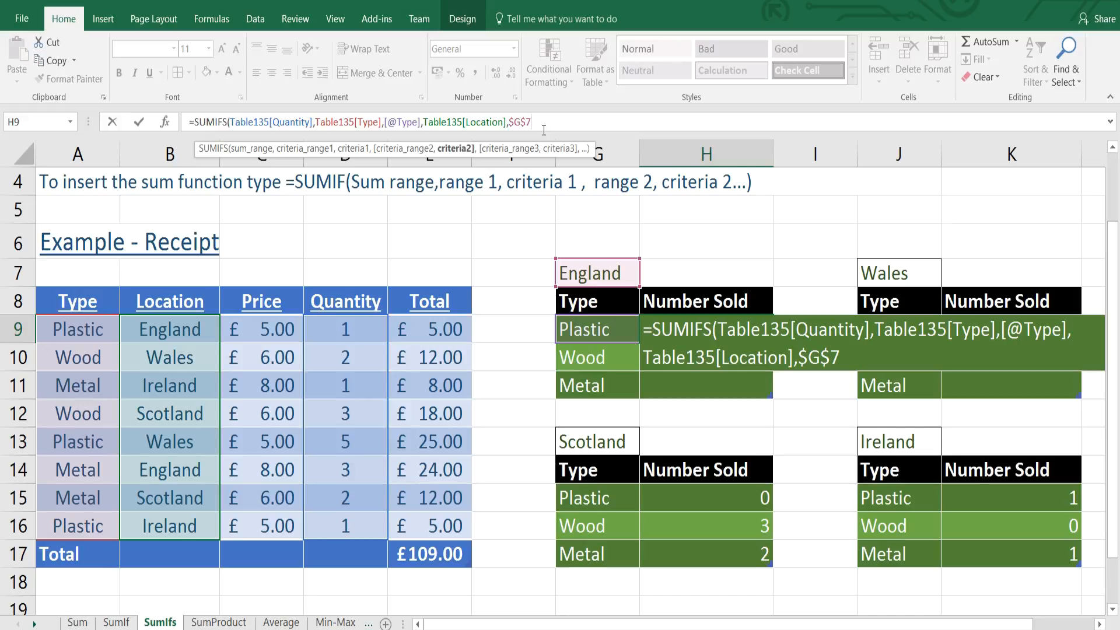
type(")")
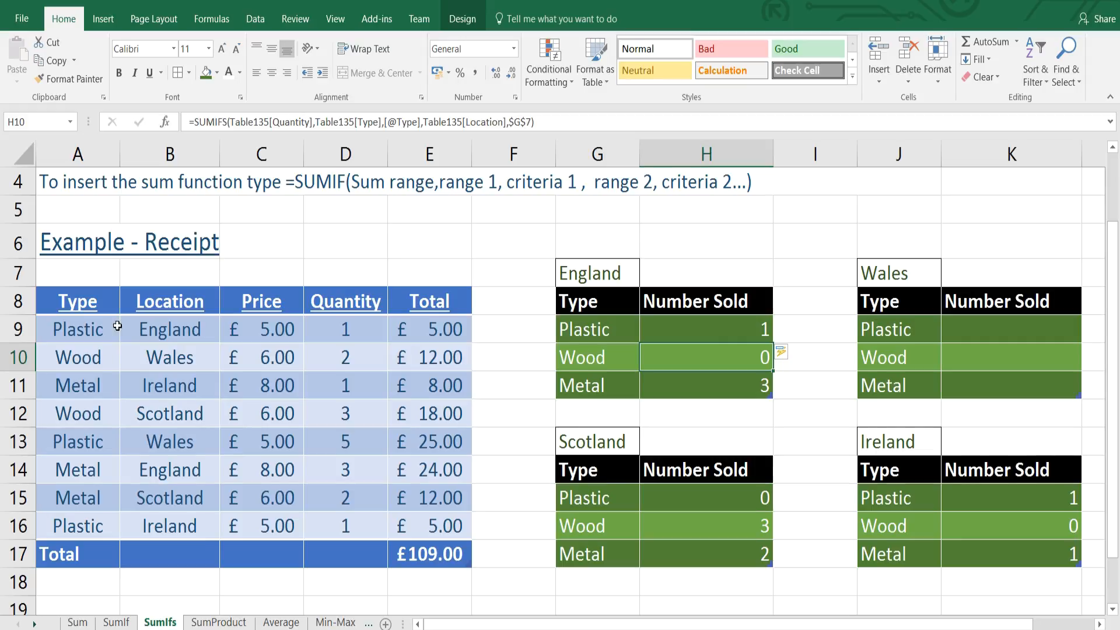
mouse_move(327, 343)
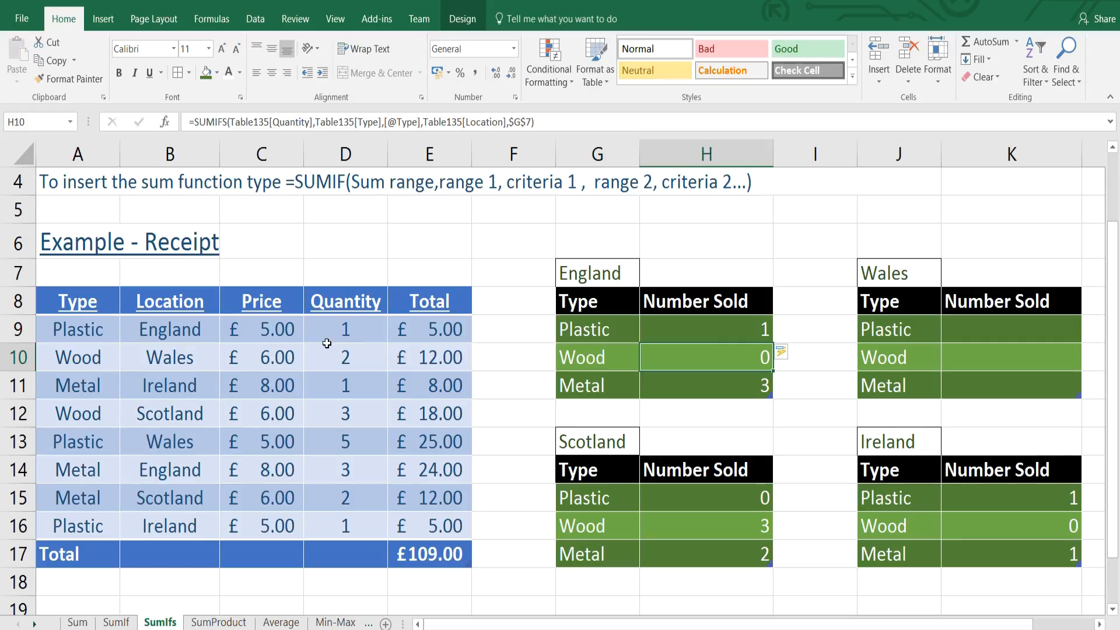
left_click(345, 329)
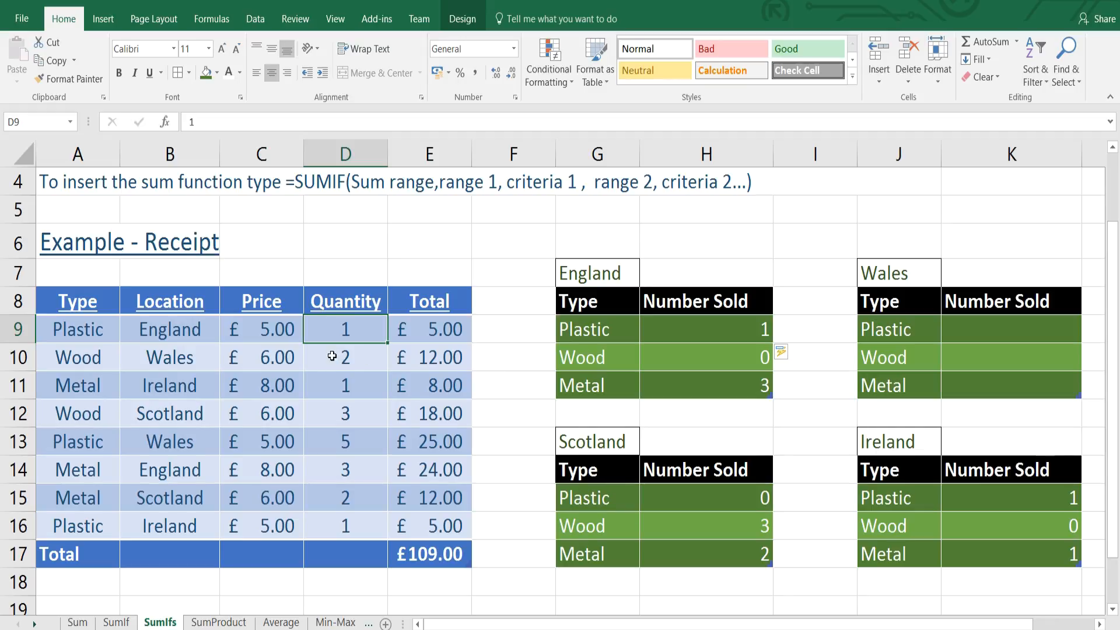
left_click(344, 497)
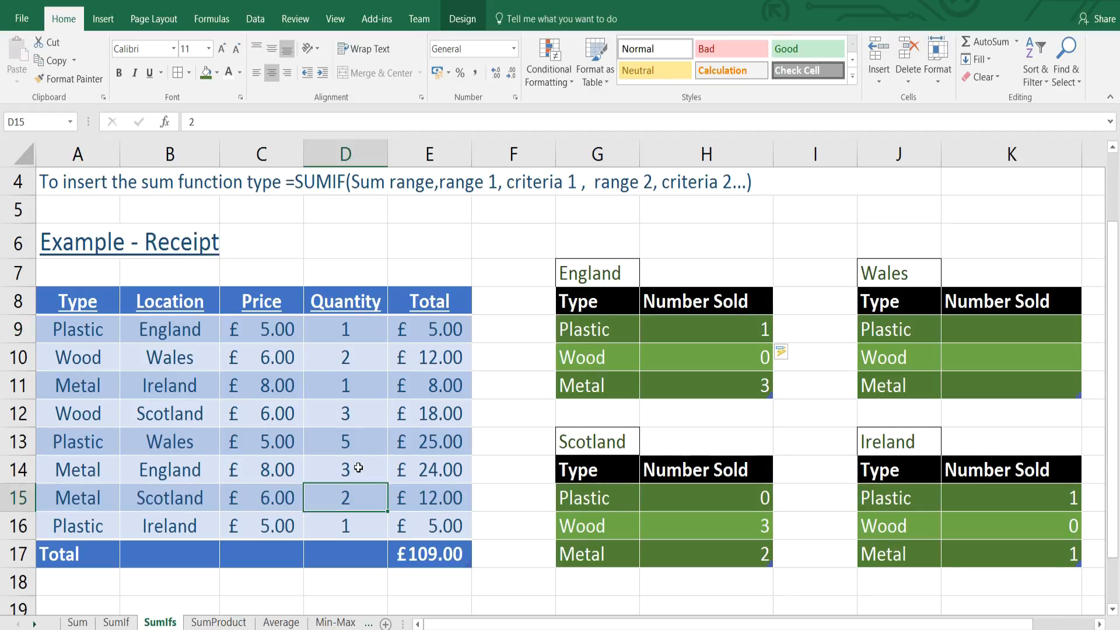
left_click(513, 209)
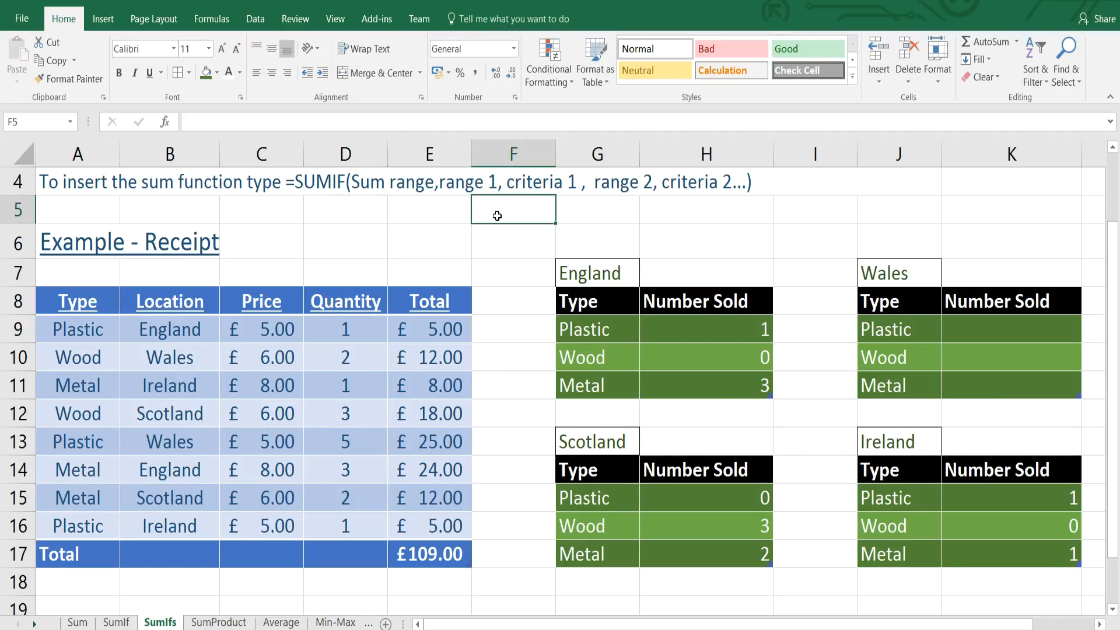